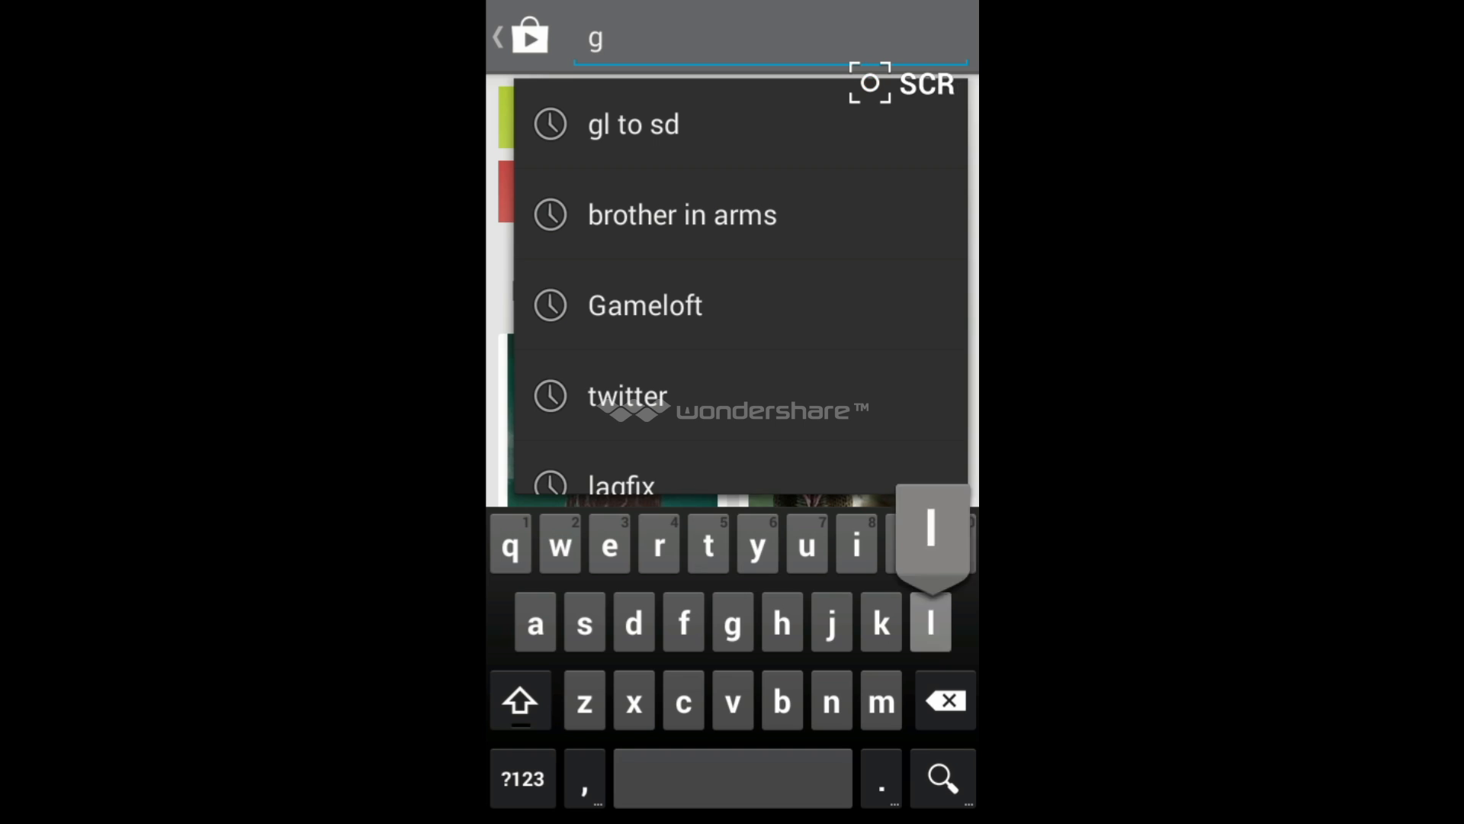
# Step: Pick the earlier 'gl to sd' search suggestion to reach the GL to SD (root) page
pyautogui.click(632, 124)
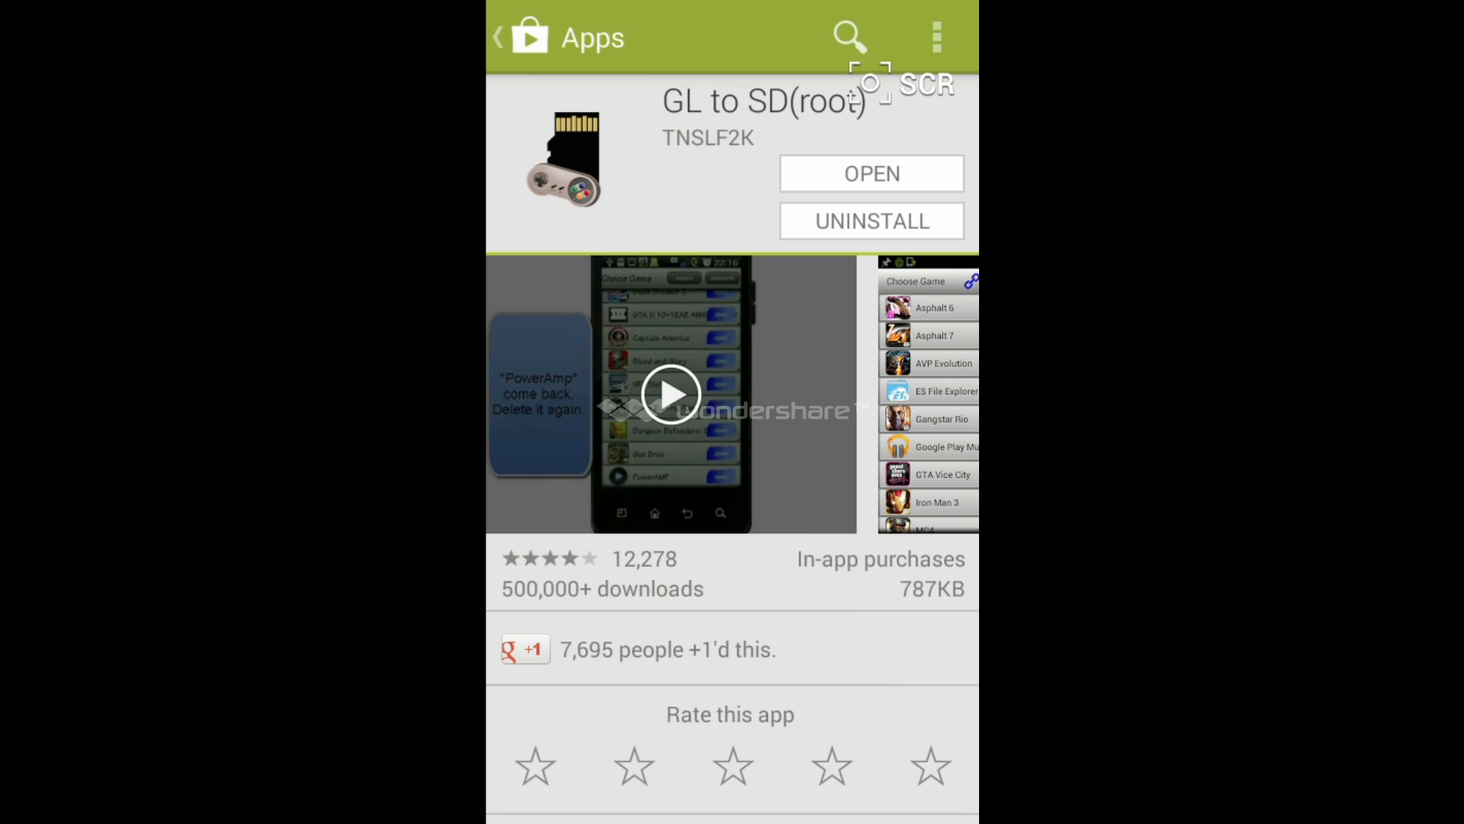
# Step: Launch the installed GL to SD (root) app from its store page
pyautogui.click(870, 174)
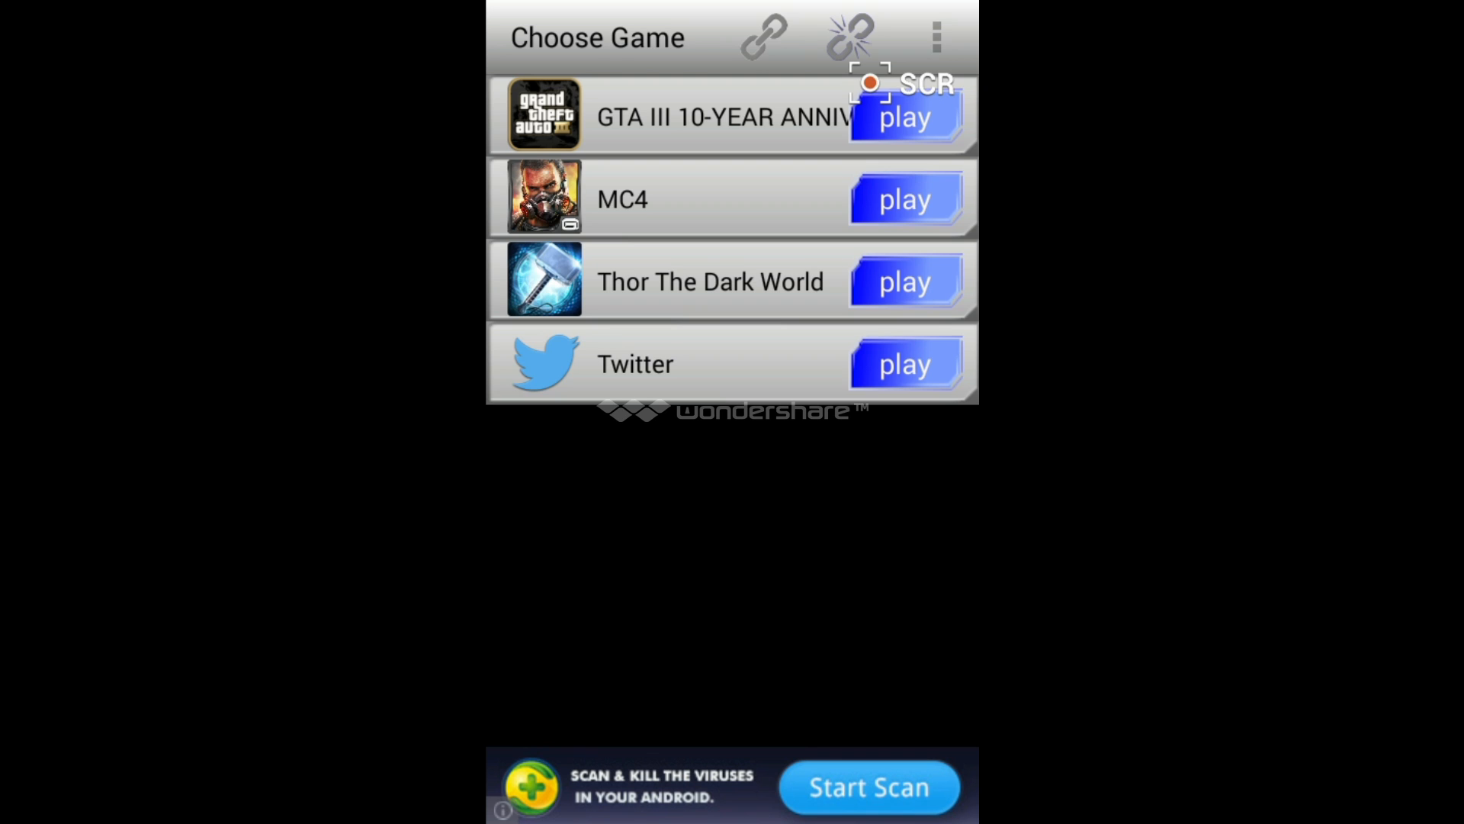
# Step: Open 'Move game data to External SD' and scroll through games like GTA III and MC4
pyautogui.click(936, 38)
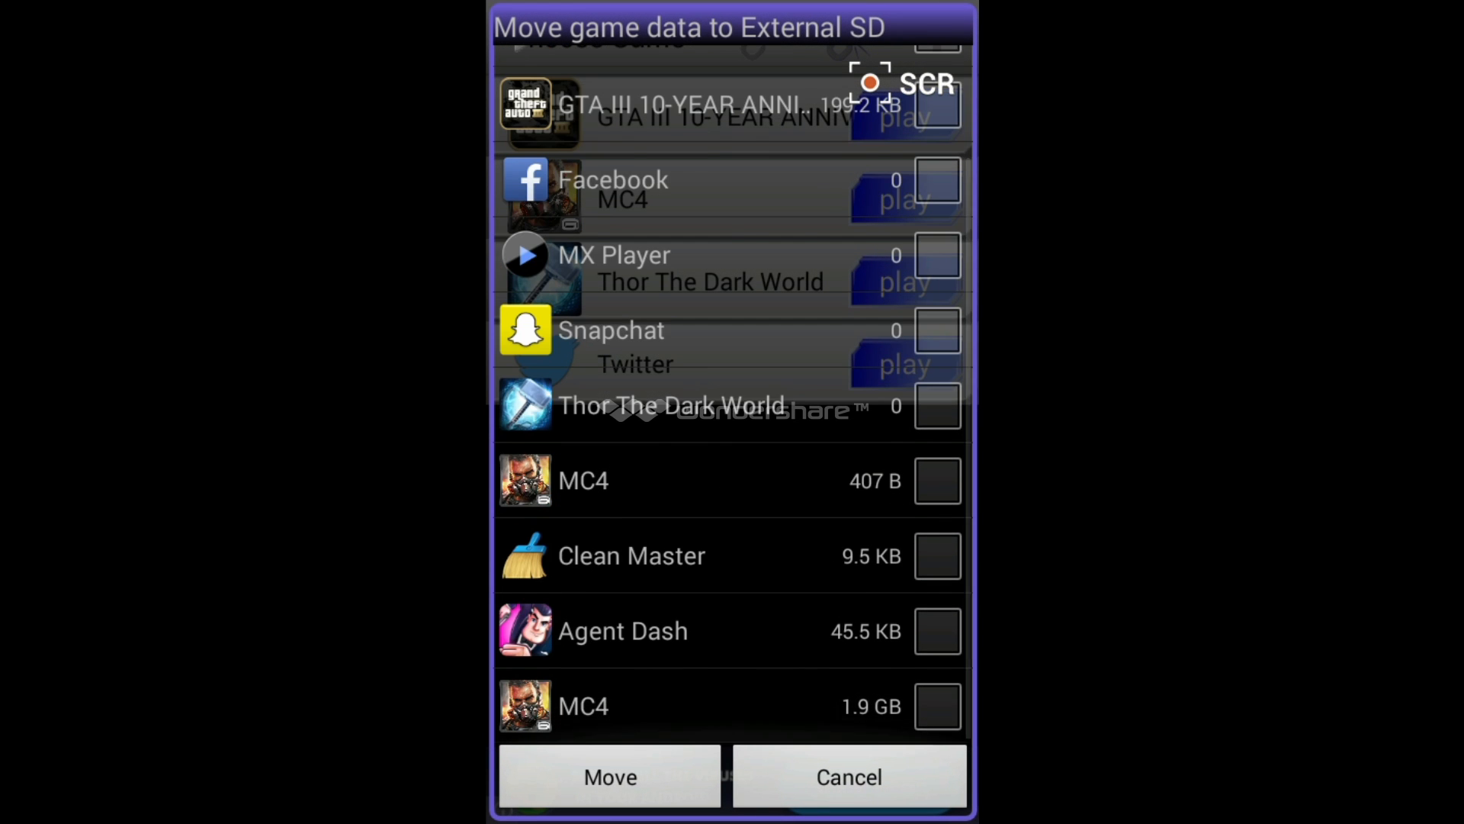
pyautogui.scroll(-3)
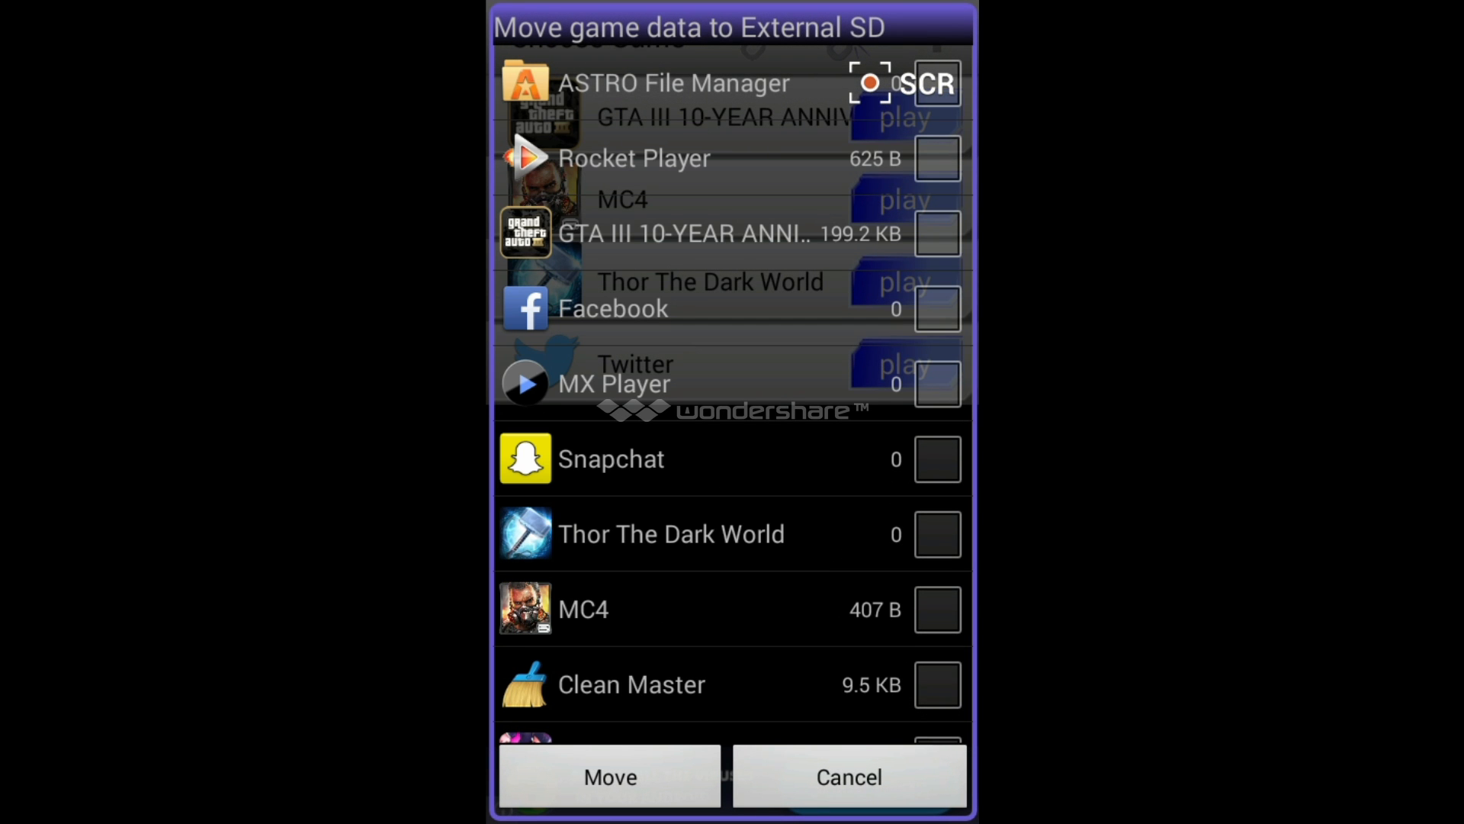
pyautogui.scroll(-3)
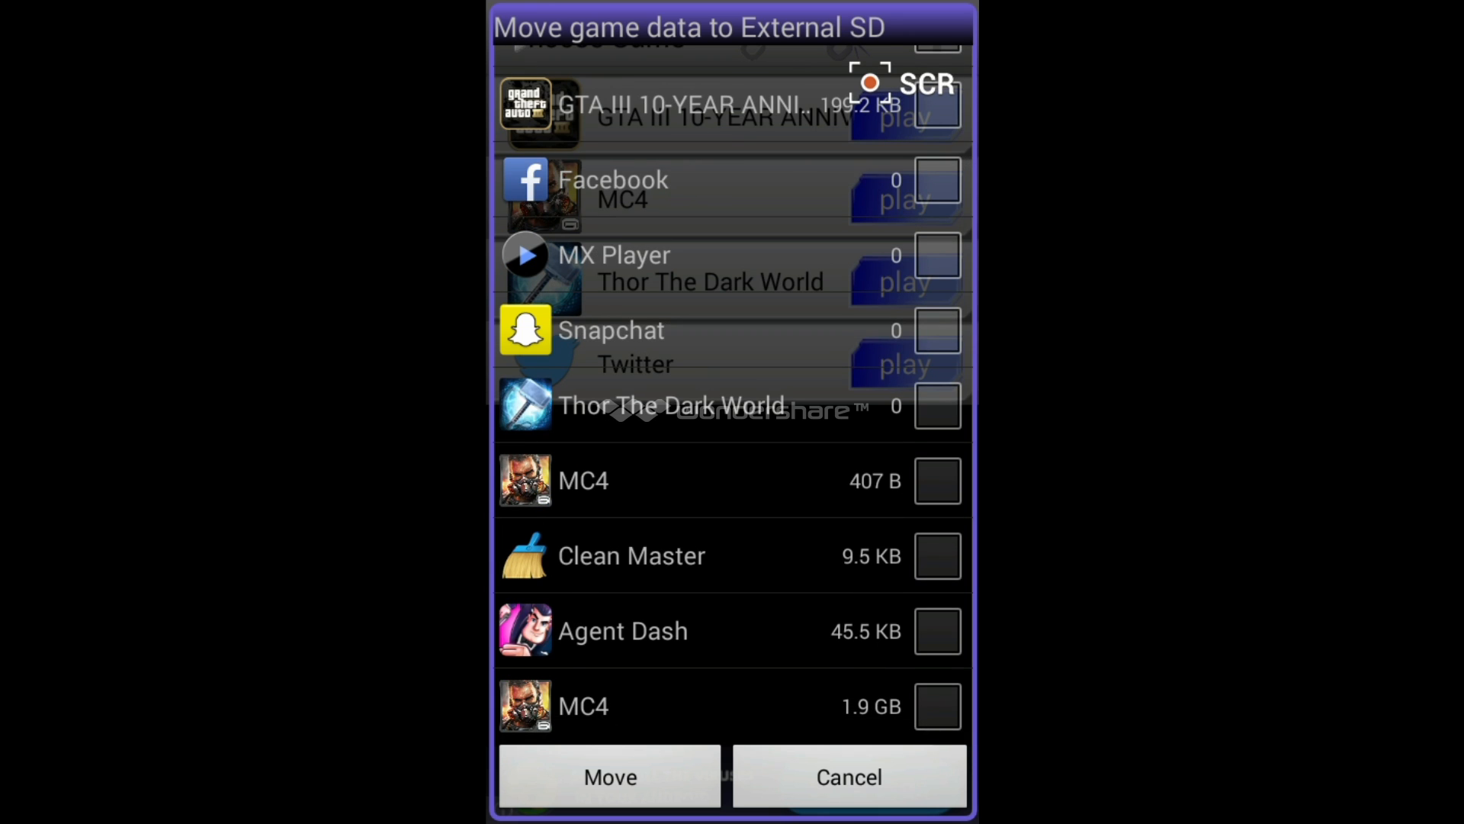